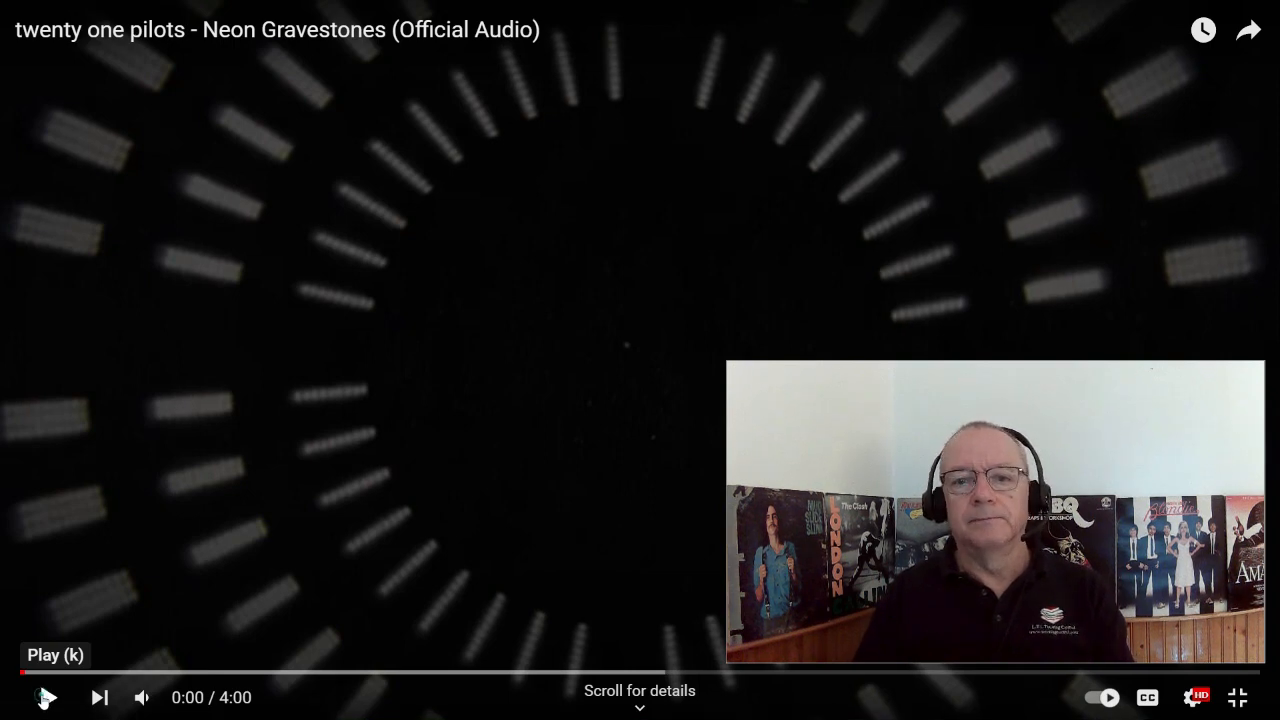
# Step: Play 'Neon Gravestones' on YouTube from 0:00 through to 1:25
pyautogui.click(46, 697)
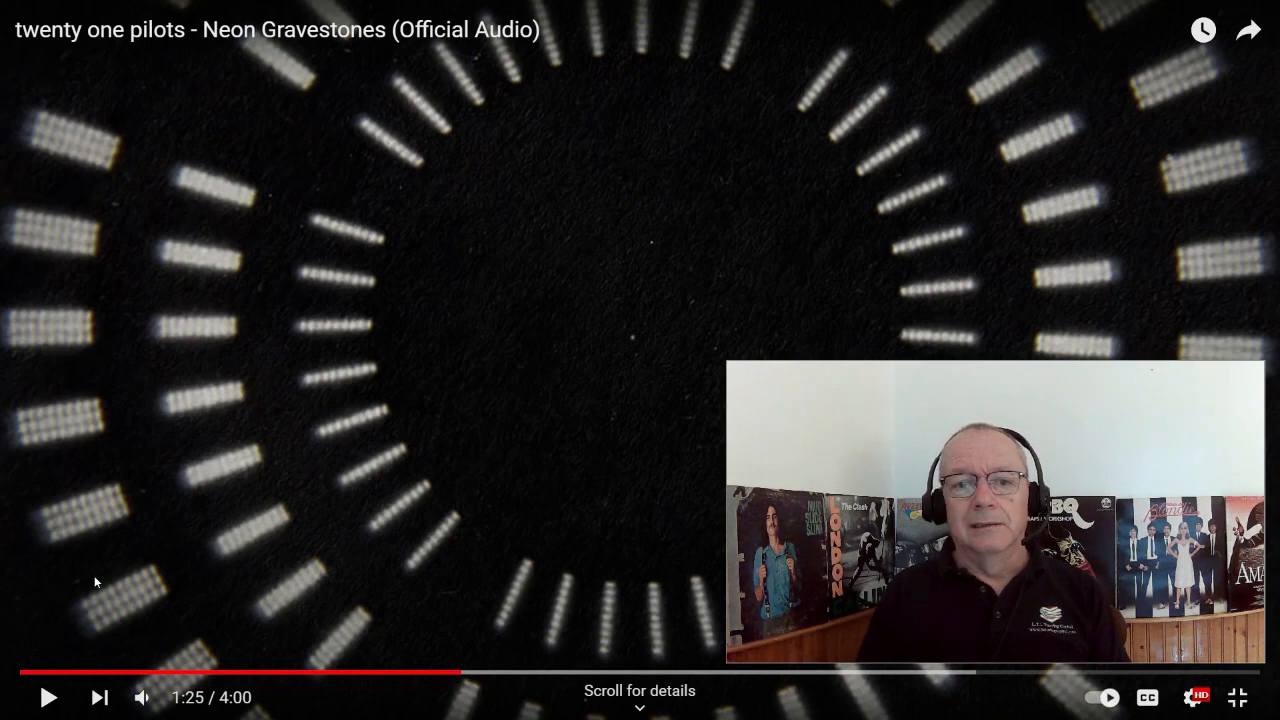
pyautogui.moveTo(417, 643)
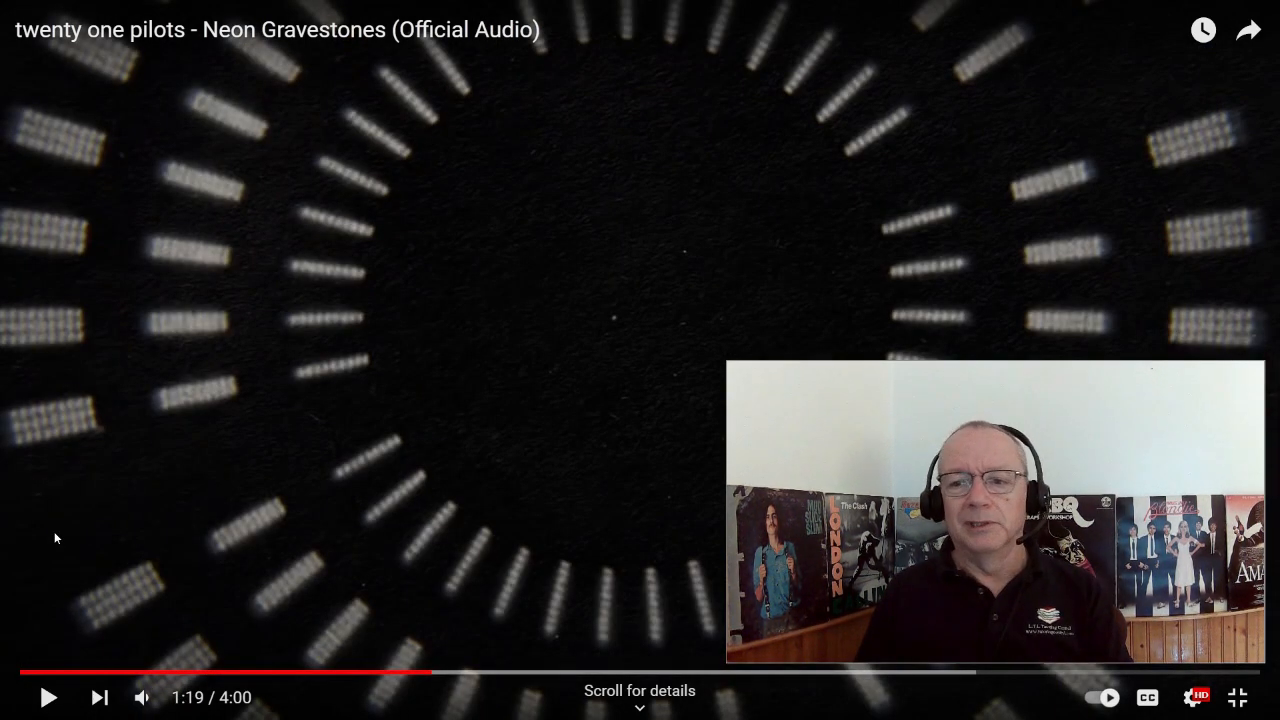
# Step: Resume 'Neon Gravestones' from 1:19 and let it run to 2:28
pyautogui.click(48, 697)
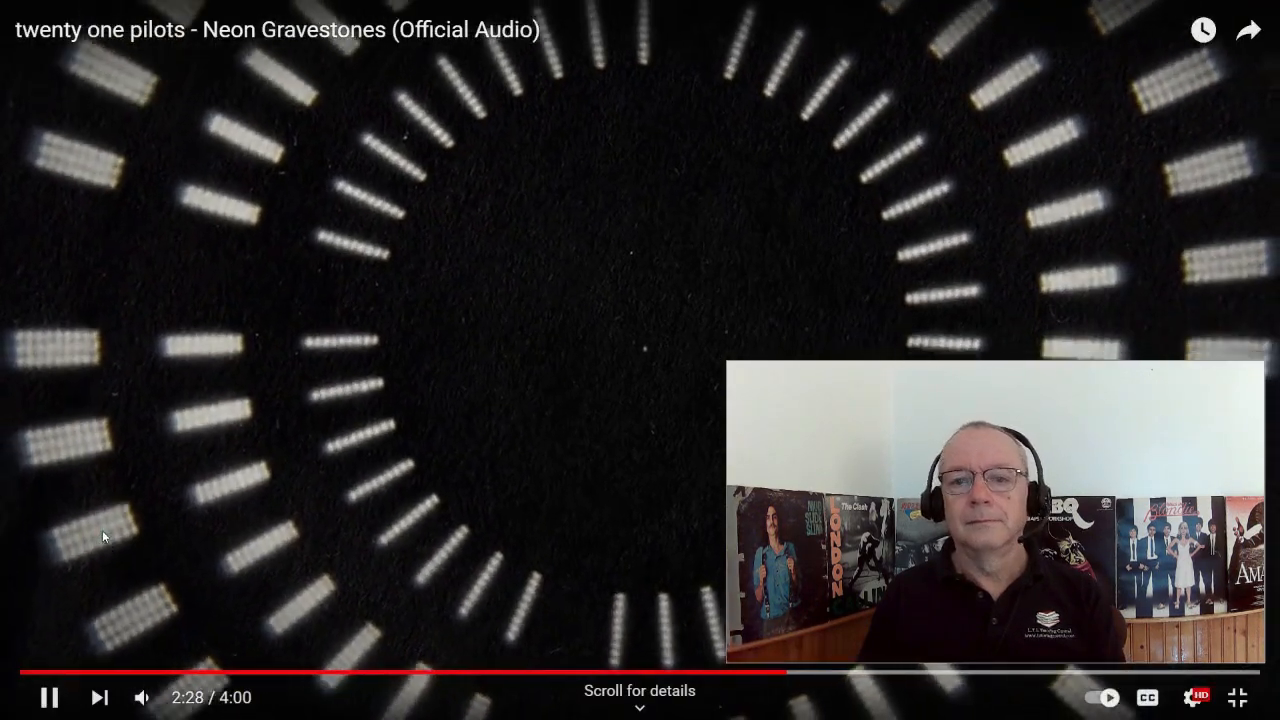
# Step: Pause 'Neon Gravestones' so it rests at 2:09
pyautogui.click(48, 697)
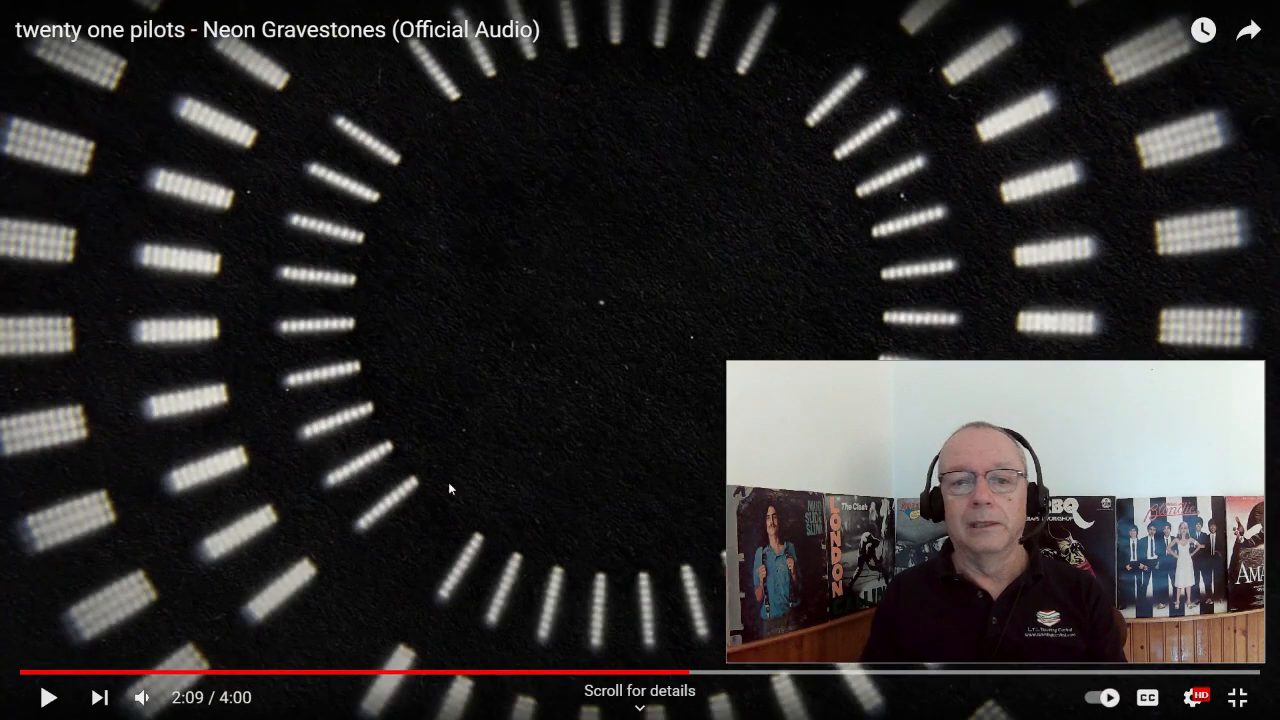
pyautogui.moveTo(82, 573)
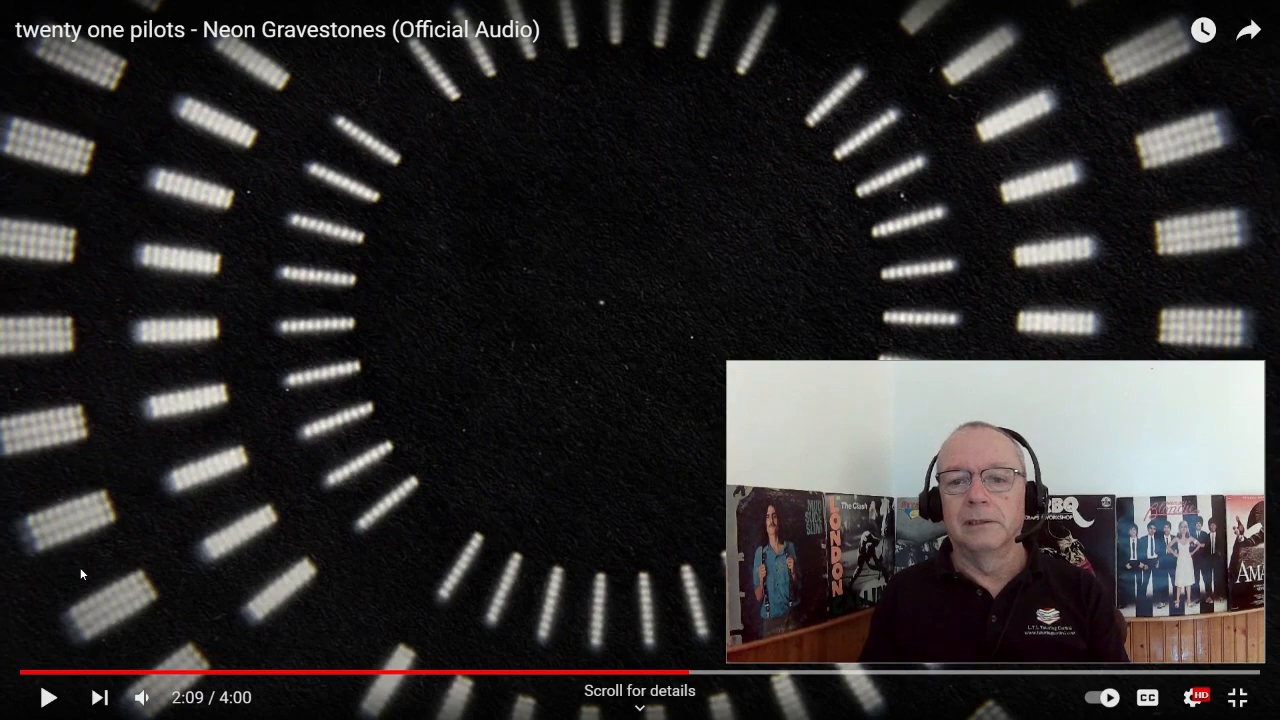
# Step: Resume the song from 2:09 and let it play to 3:57
pyautogui.click(48, 697)
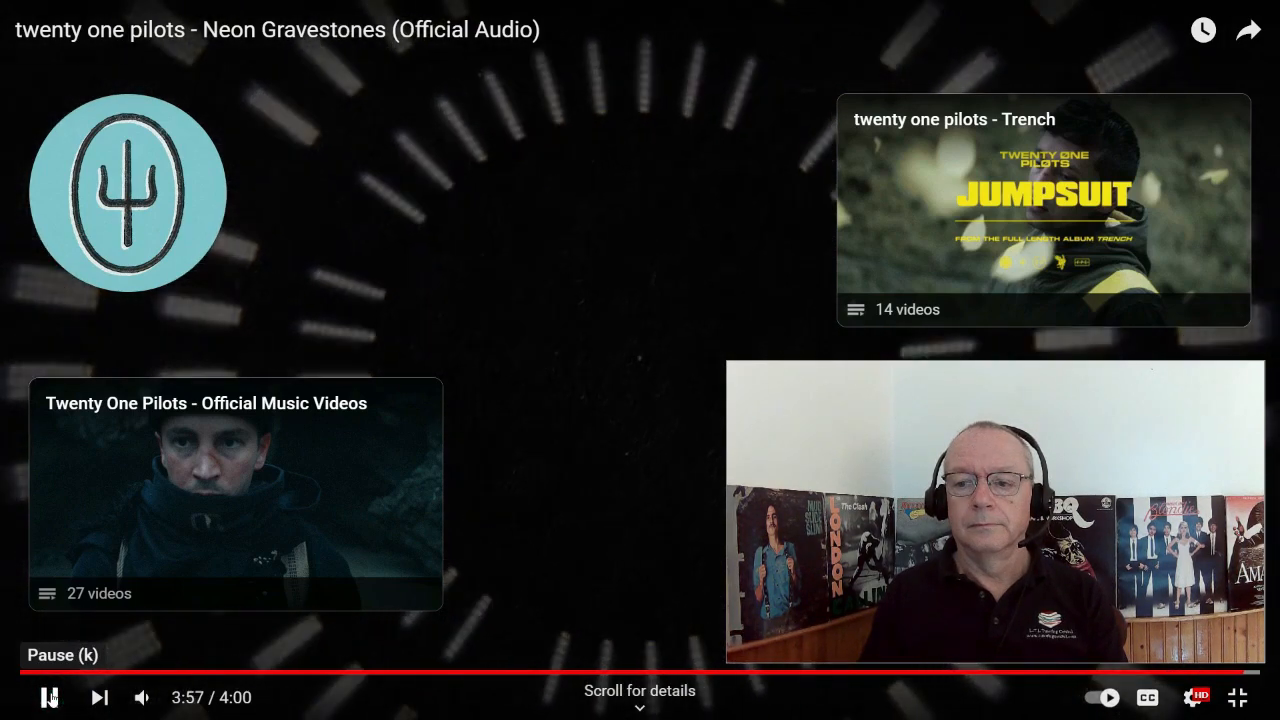
pyautogui.click(48, 697)
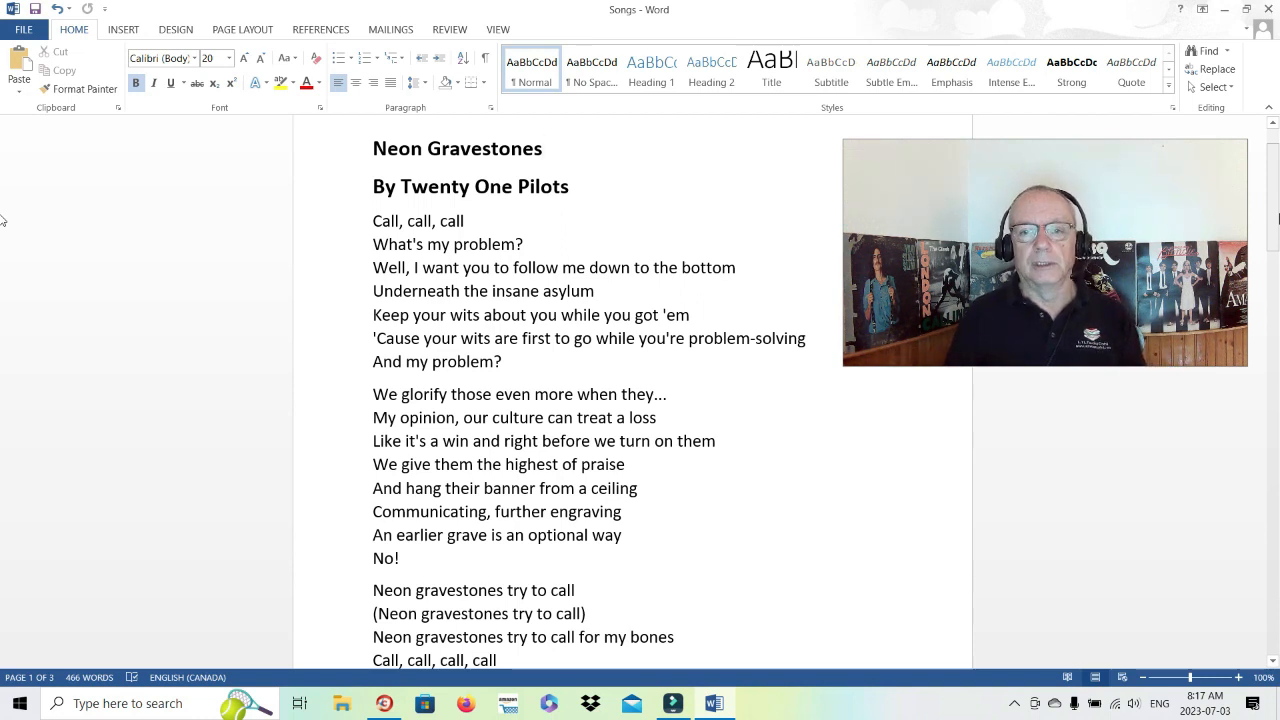
# Step: Show the 'Neon gravestones try to call' chorus and 'What's my problem?' verse
pyautogui.click(543, 148)
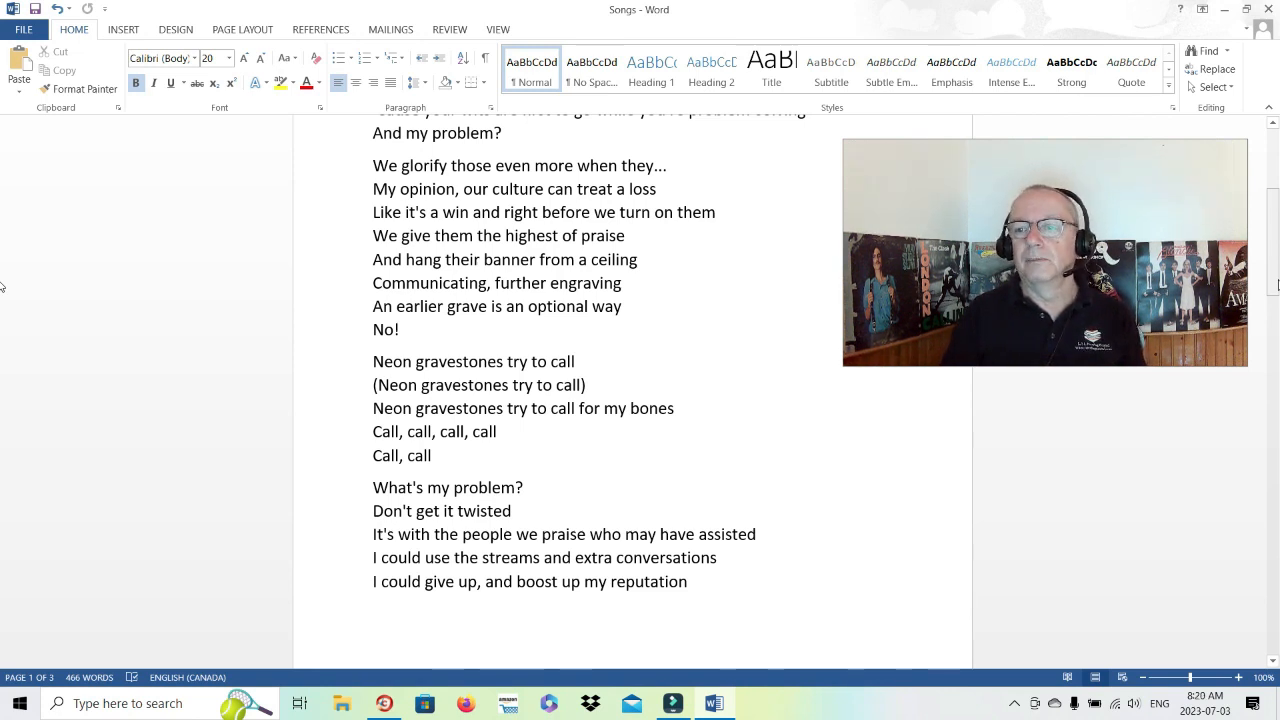
# Step: Scroll to the page-two break with the 'I could go out with a bang' lines
pyautogui.scroll(-3)
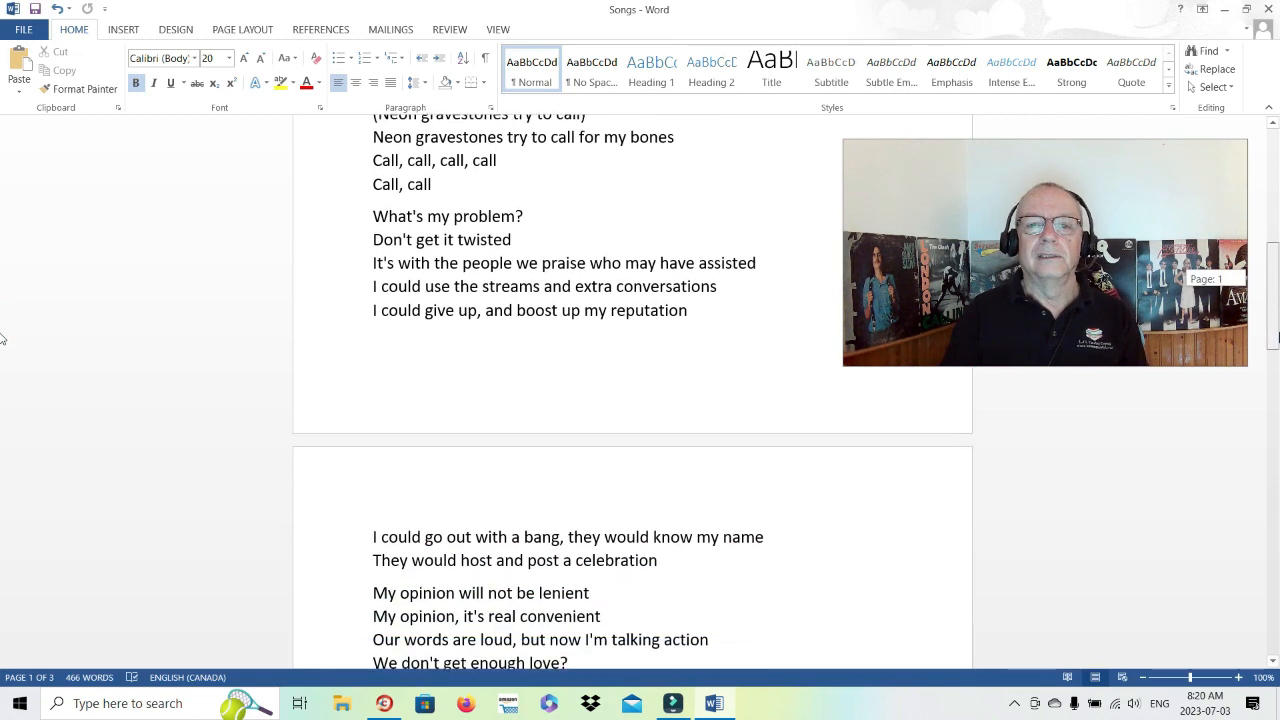
pyautogui.scroll(-3)
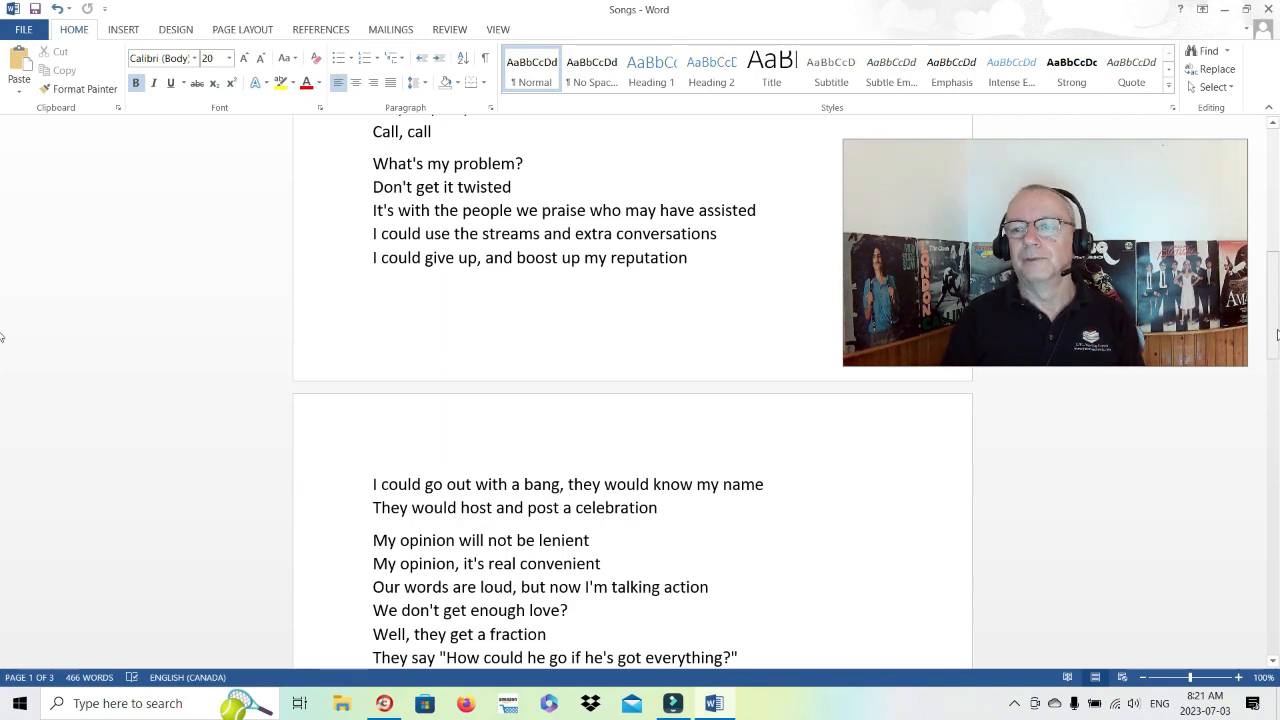
# Step: Scroll to the 'Promise me this' verses and 'they won't get them' lines
pyautogui.scroll(-3)
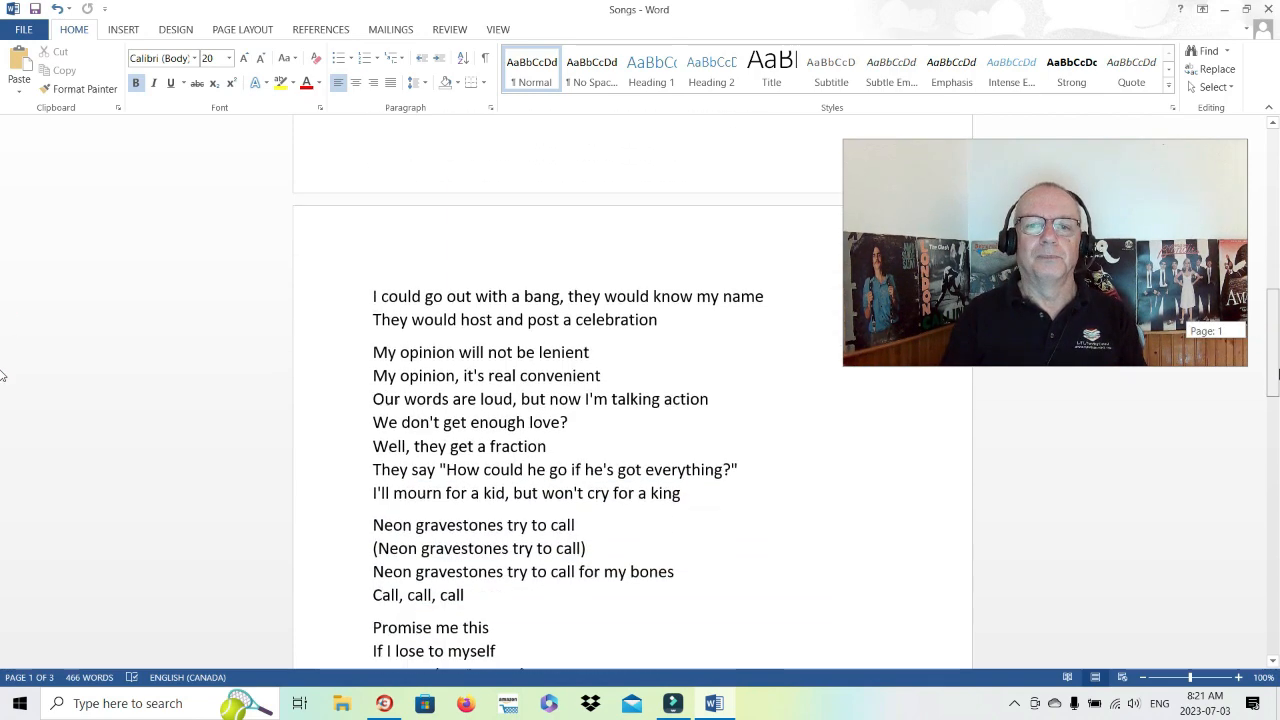
pyautogui.scroll(-3)
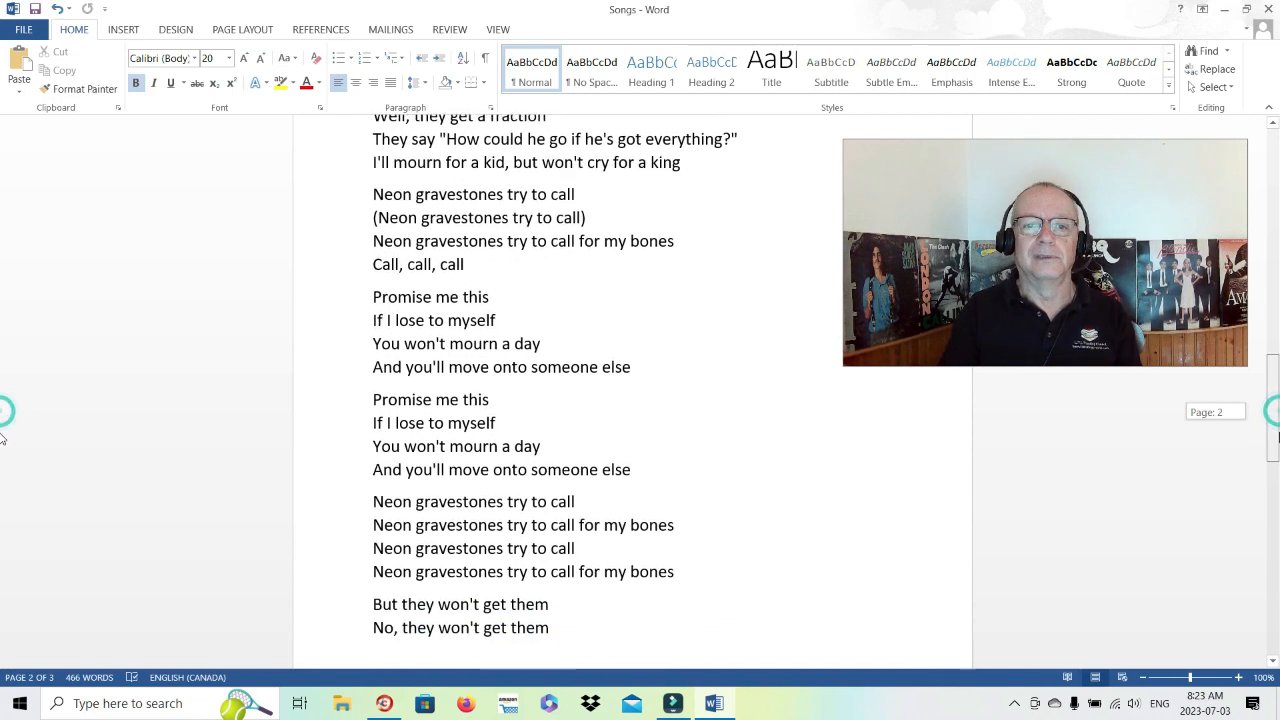
# Step: Scroll onto page three, from 'Don't get me wrong' to 'Now, that should be celebrated!'
pyautogui.scroll(-3)
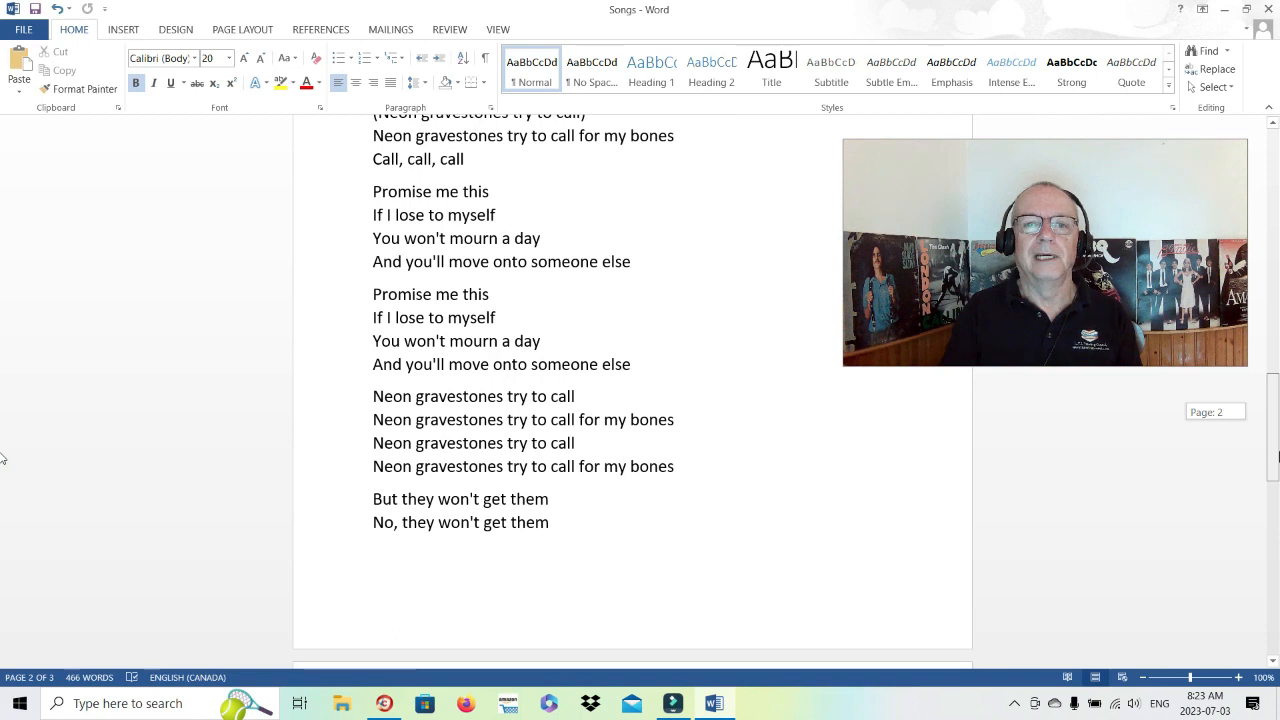
pyautogui.scroll(-3)
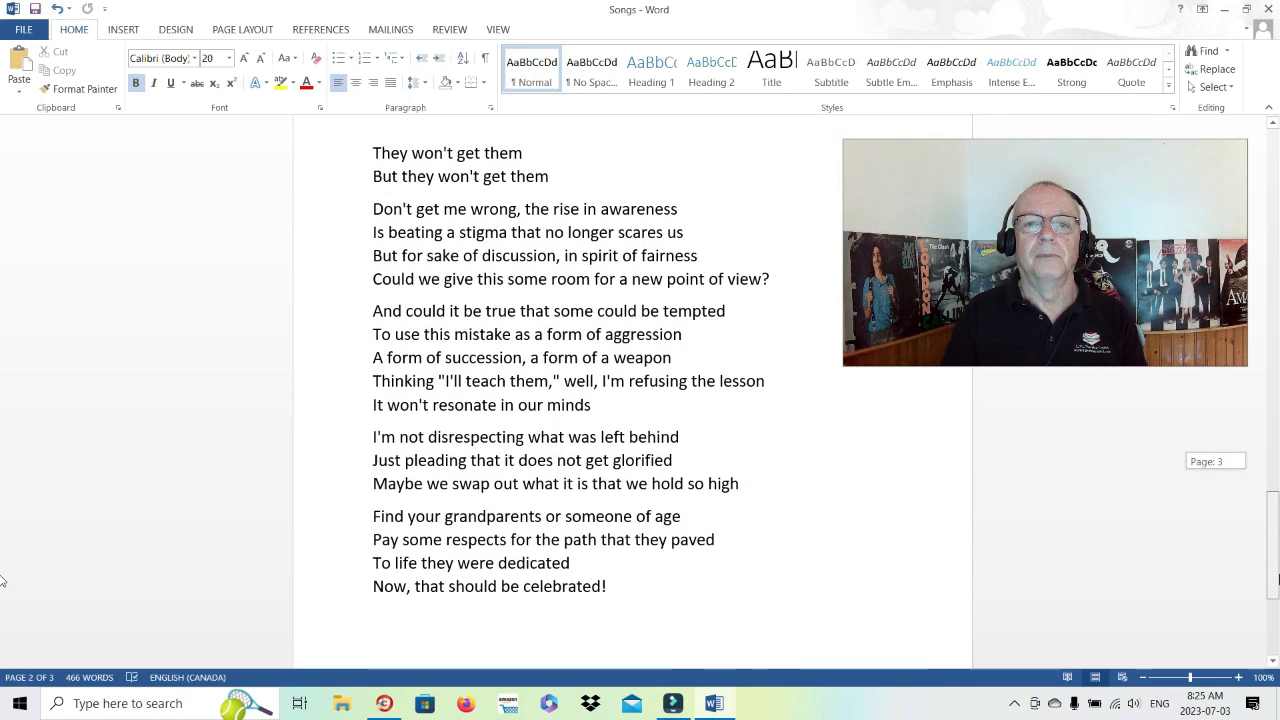
# Step: Scroll to the last verse, then return to the top and click after the 'Neon Gravestones' title
pyautogui.scroll(-3)
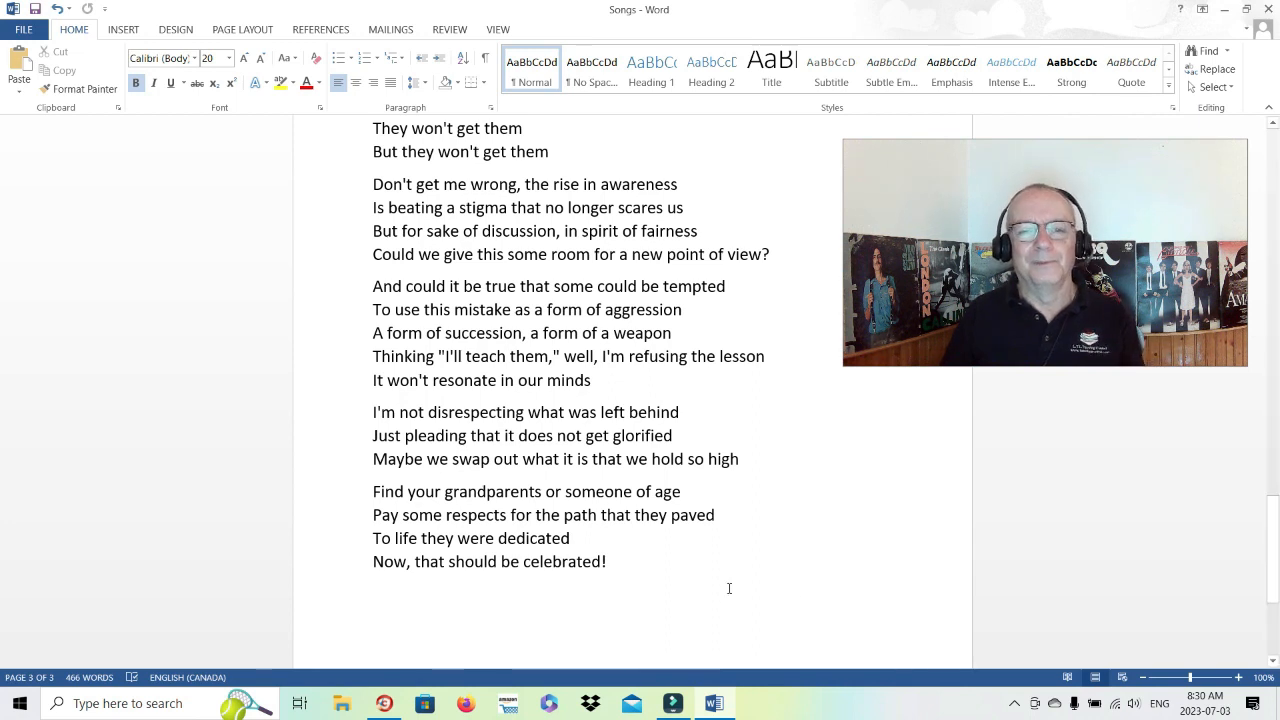
pyautogui.moveTo(336, 575)
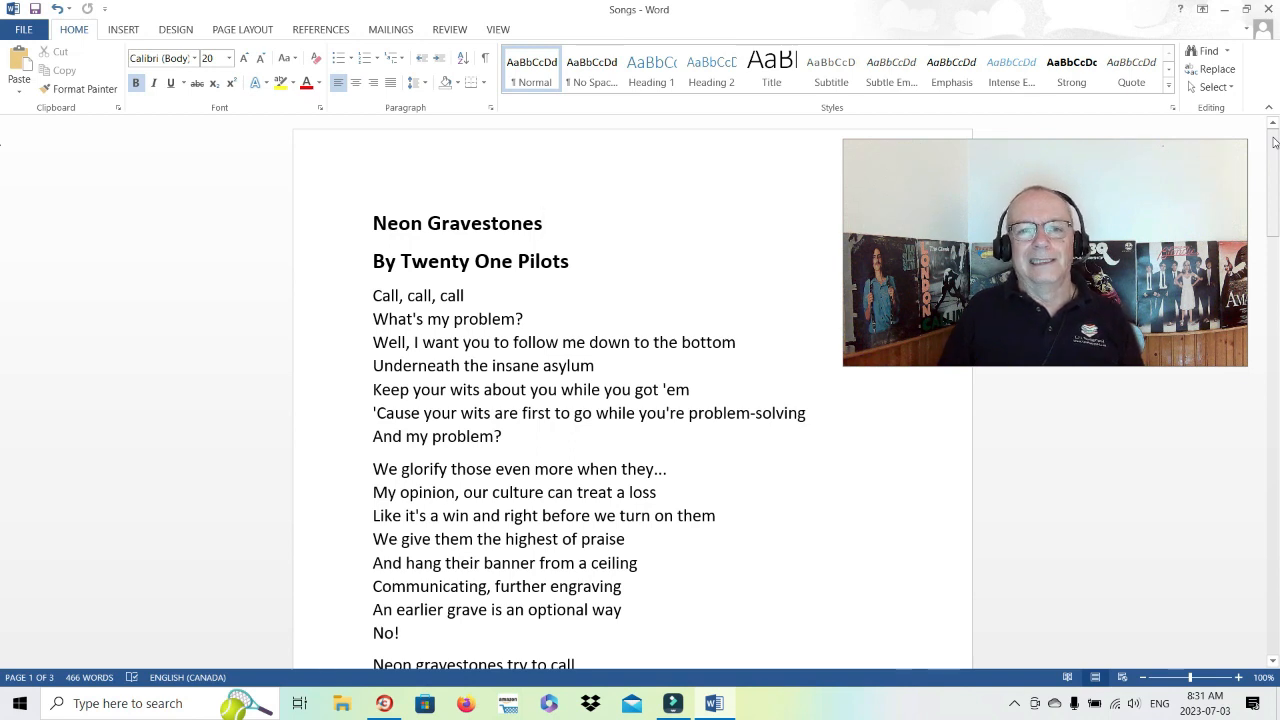
pyautogui.click(543, 222)
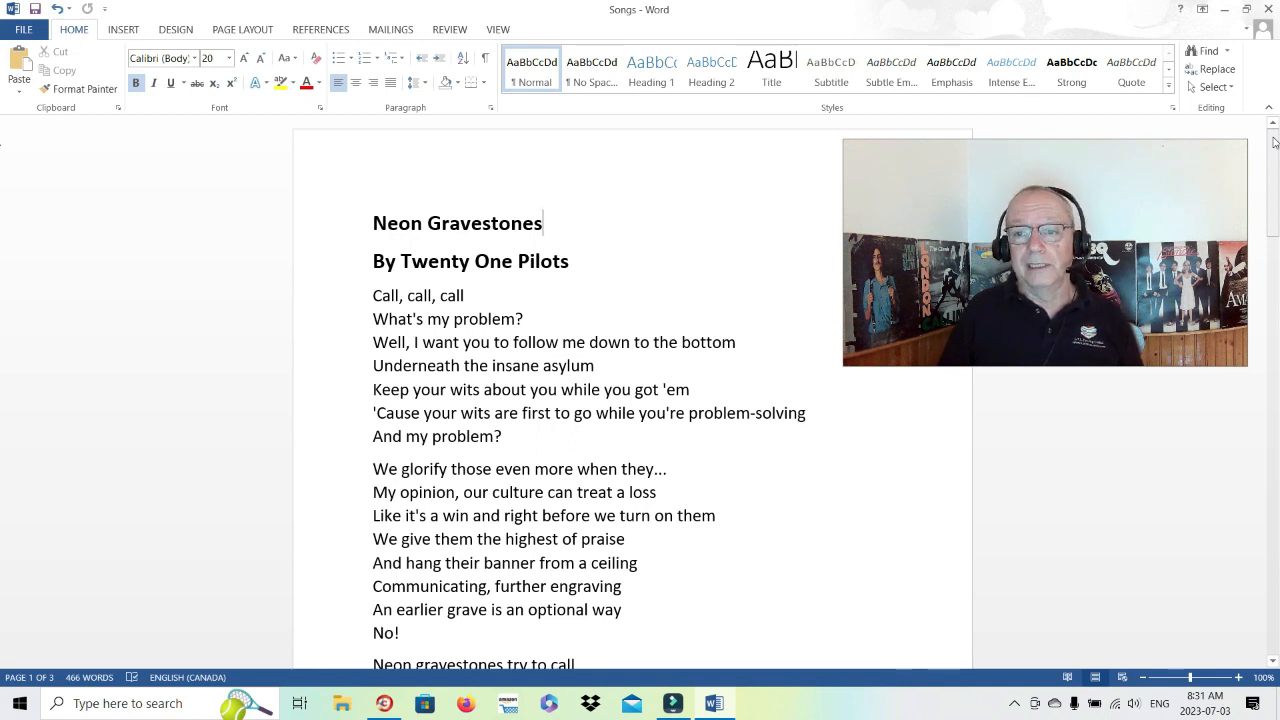